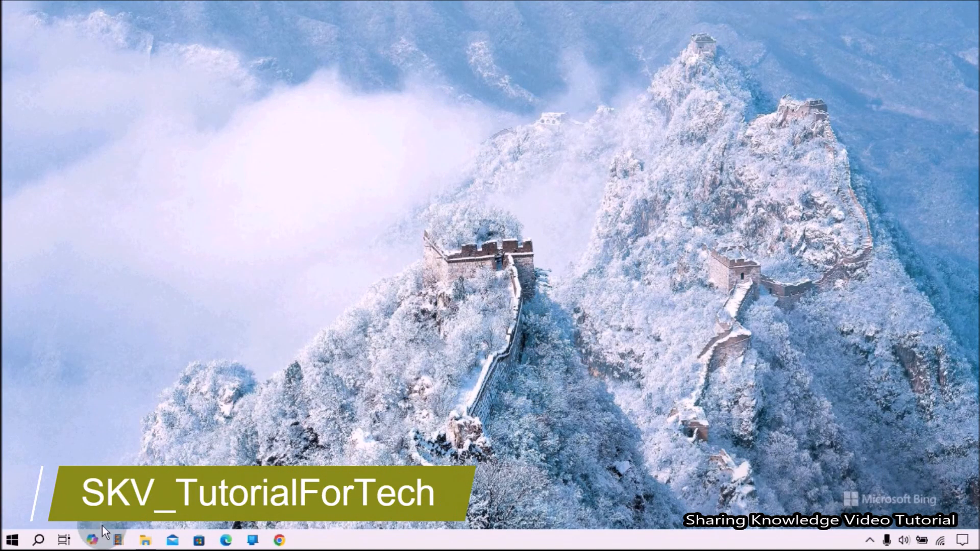
Open Task View and scroll down the Timeline through past activities
click(64, 540)
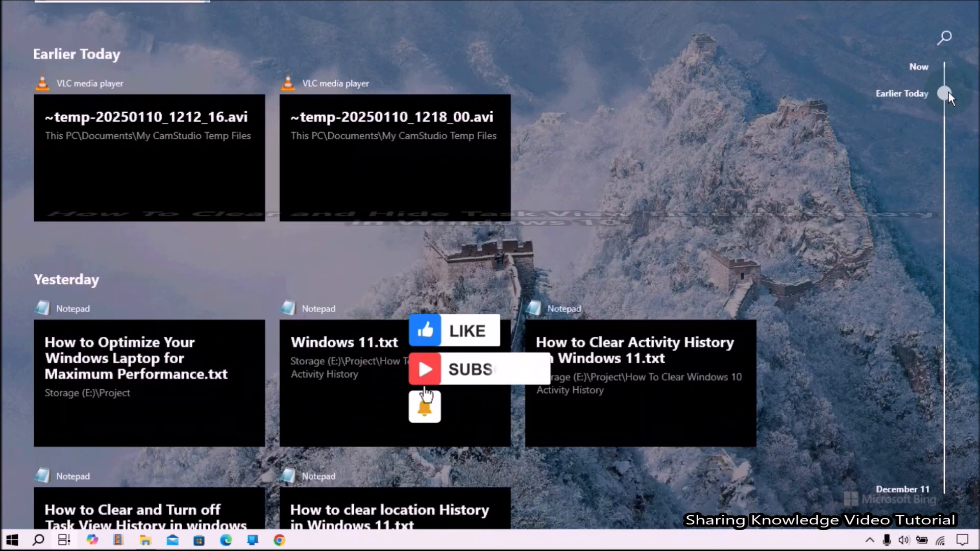
scroll(down, 3)
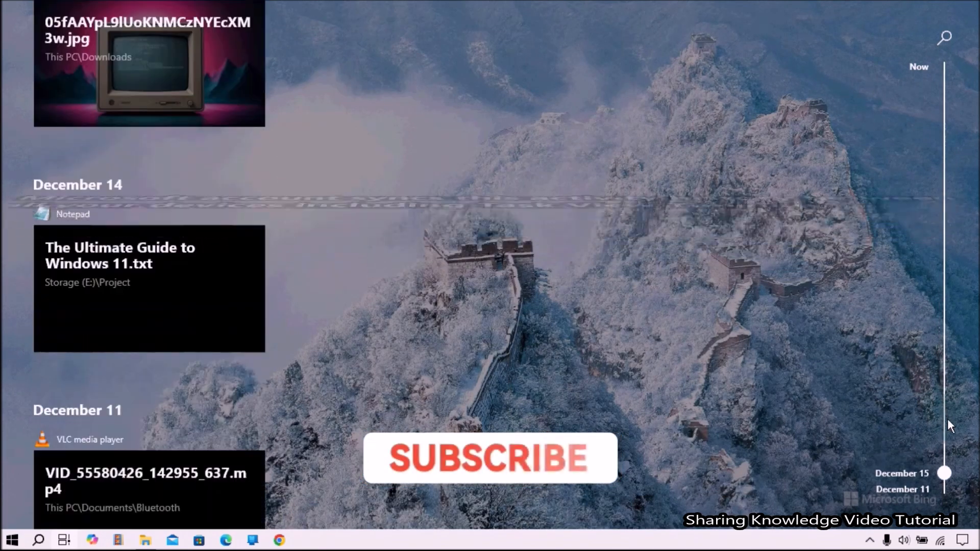
scroll(down, 3)
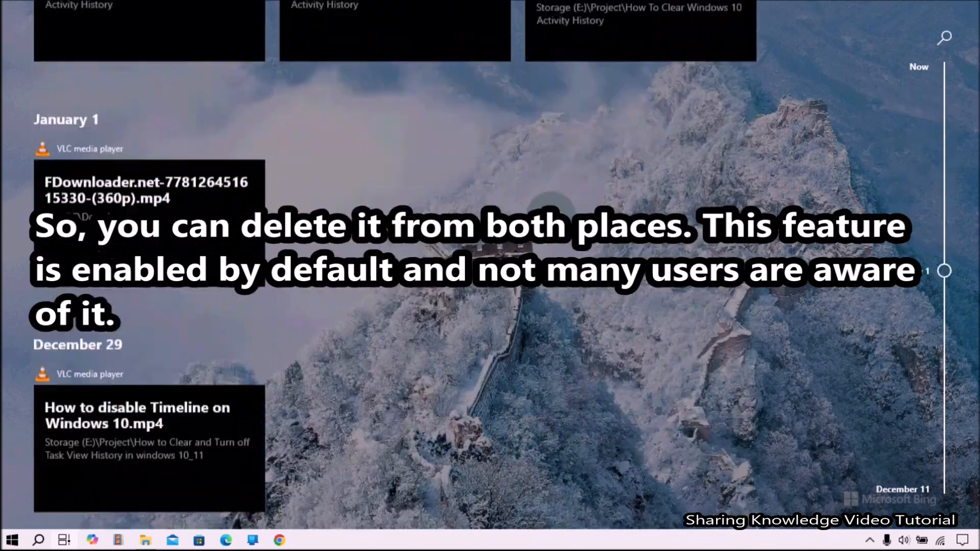
scroll(down, 3)
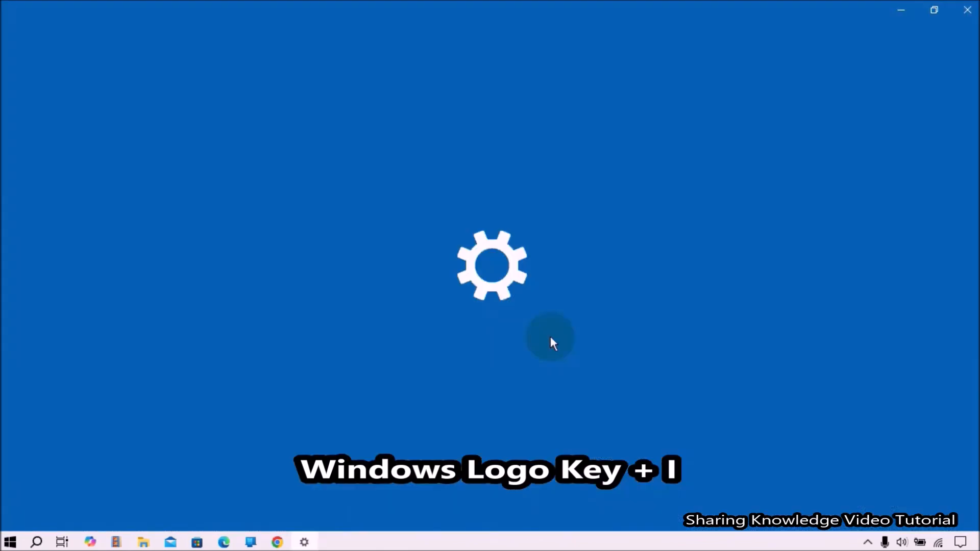
Launch Settings with Win+I and go to Privacy > Activity history
key(win+i)
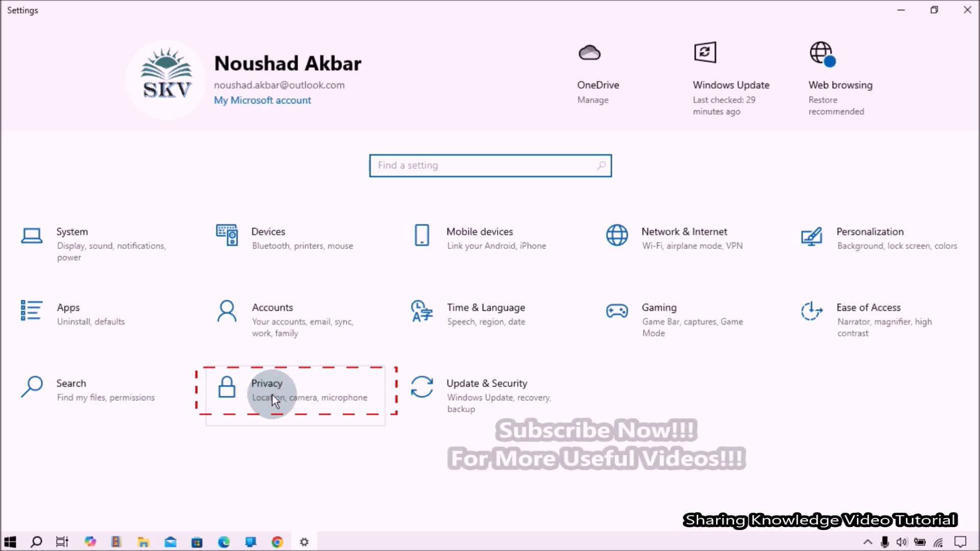
click(268, 390)
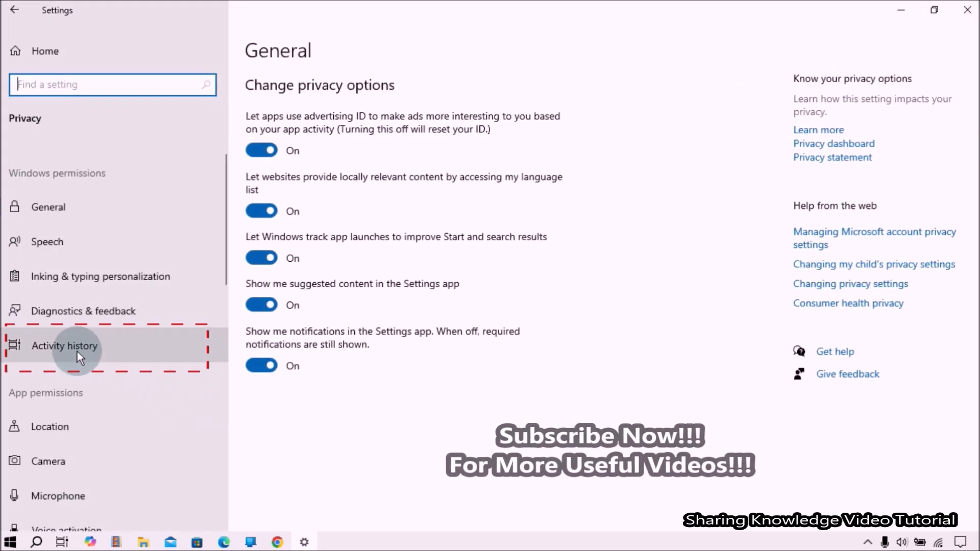
click(63, 346)
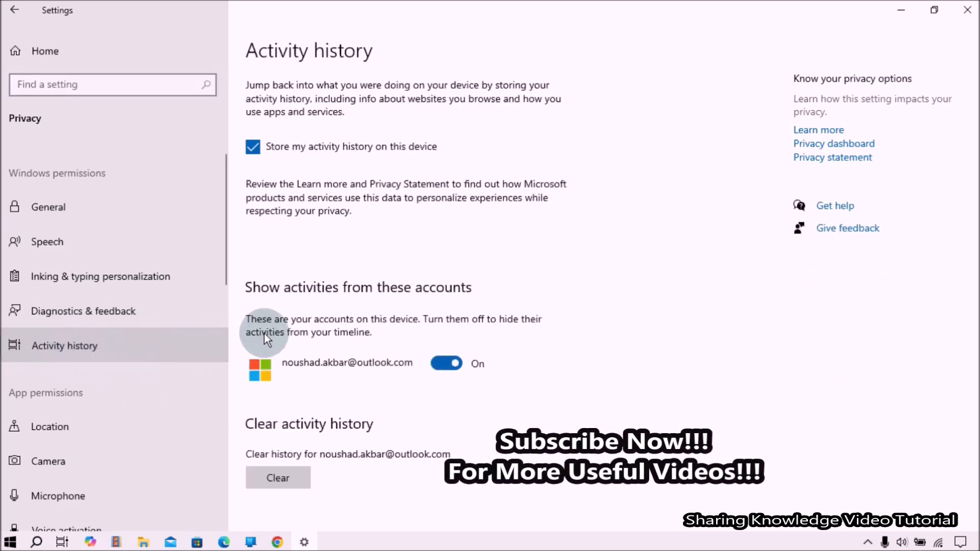
mouse_move(566, 346)
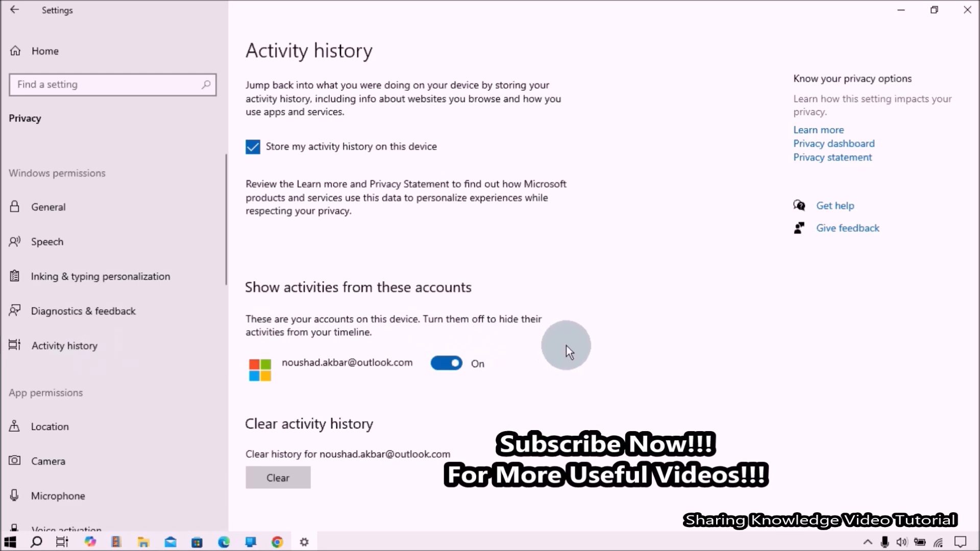
mouse_move(354, 491)
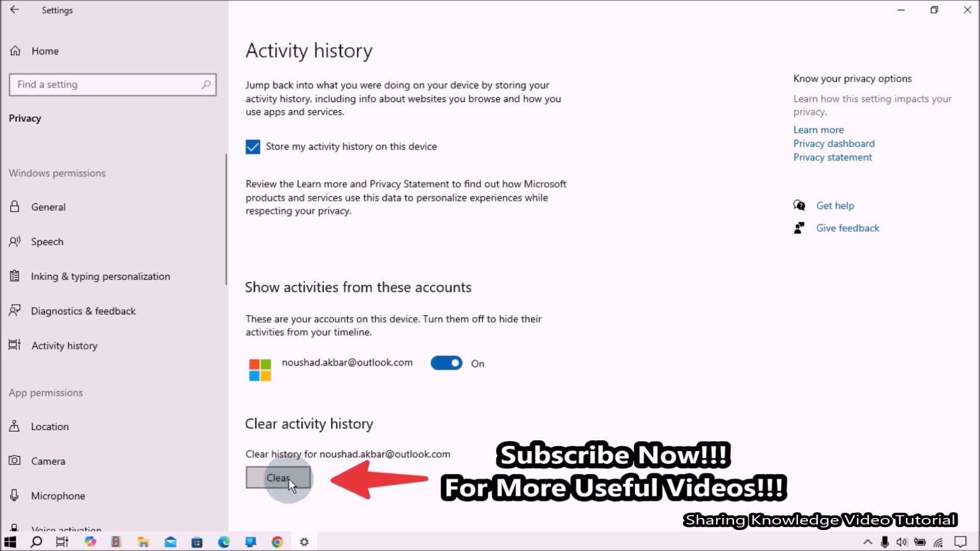
Clear the account's activity history and confirm with Ok
click(278, 478)
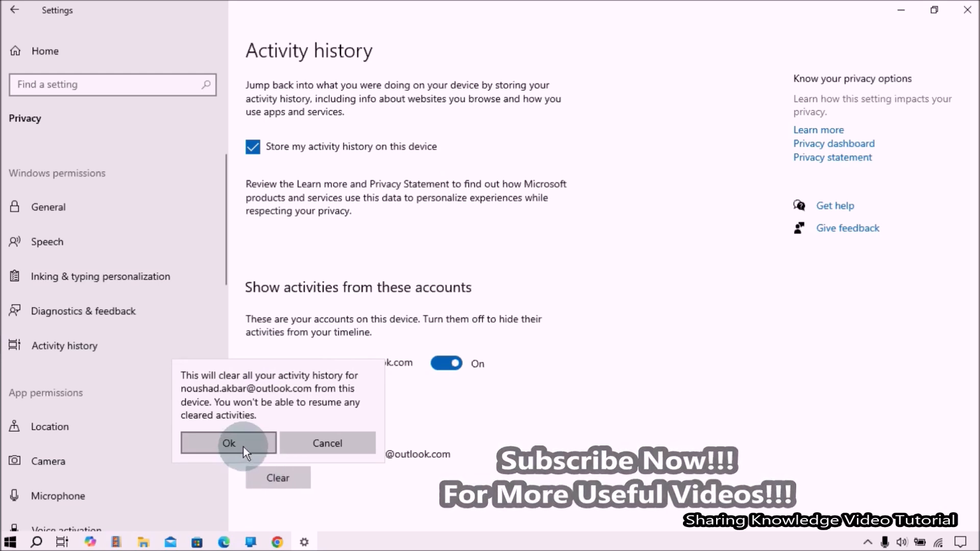
click(229, 443)
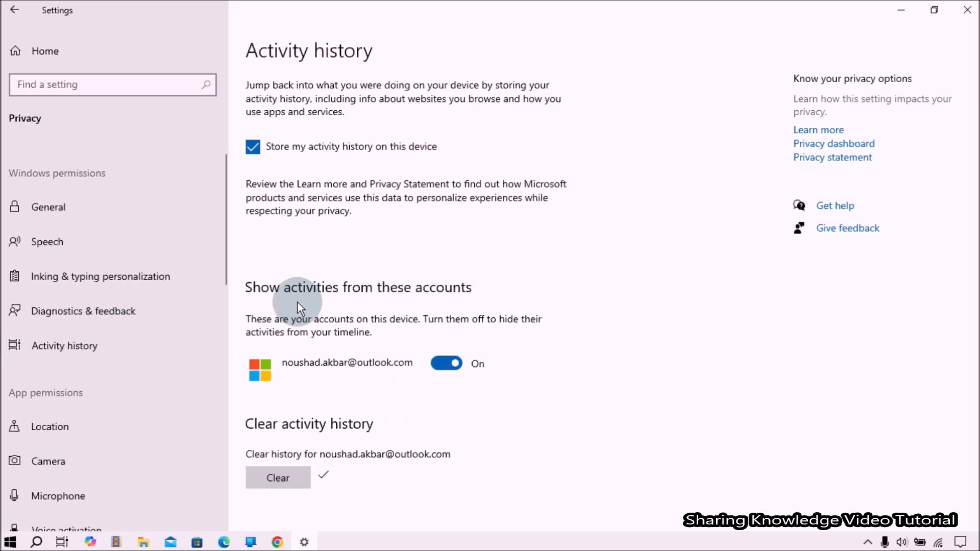
mouse_move(368, 306)
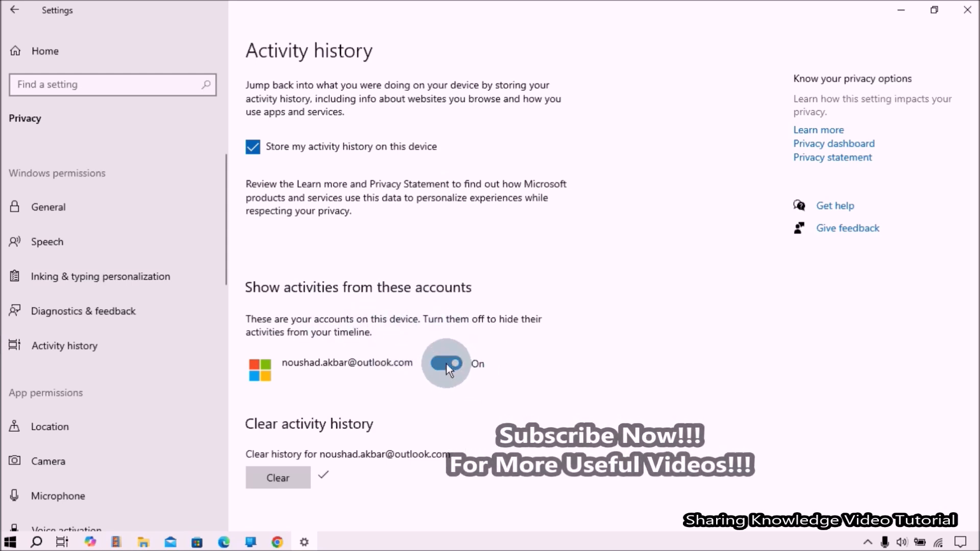
Switch the account's timeline toggle Off, close Settings, and bring up the taskbar menu
click(445, 364)
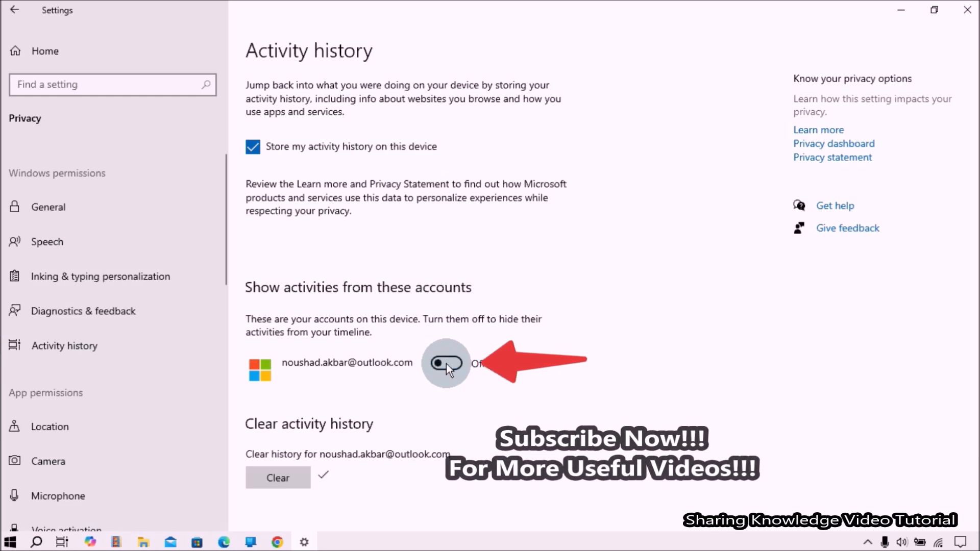
click(446, 363)
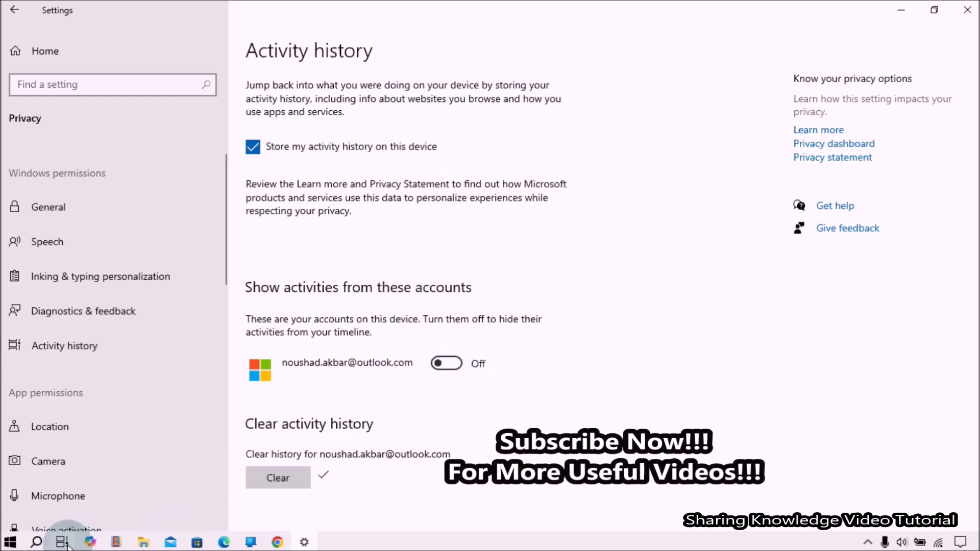
click(61, 541)
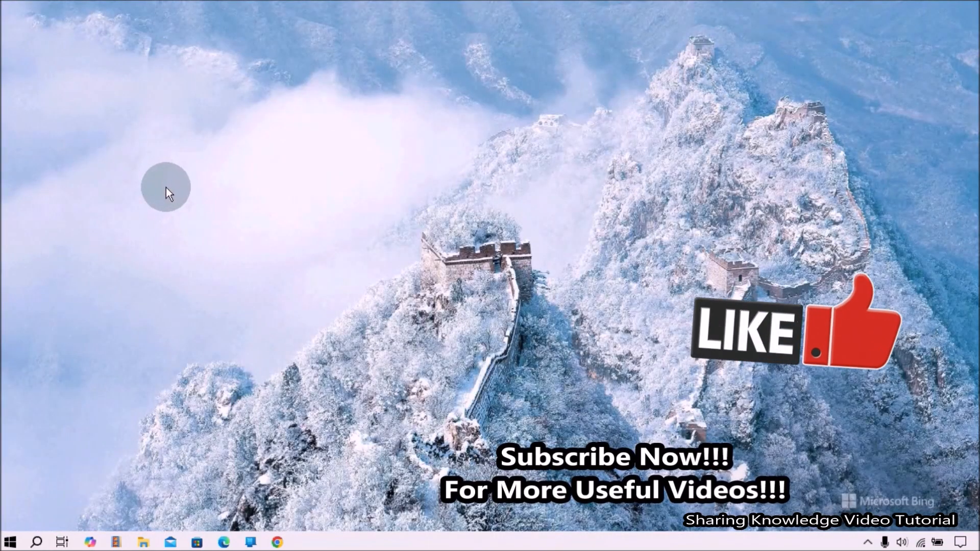
mouse_move(61, 541)
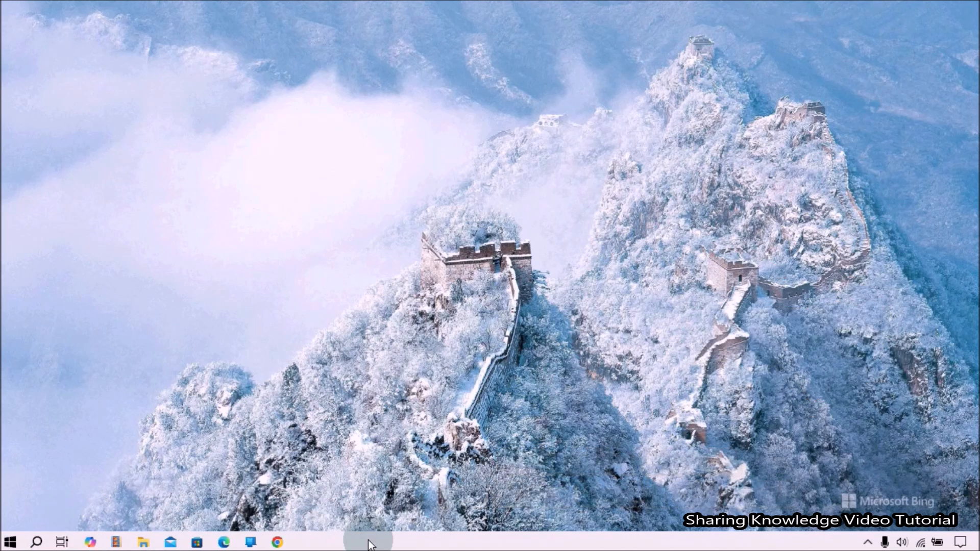
right_click(369, 541)
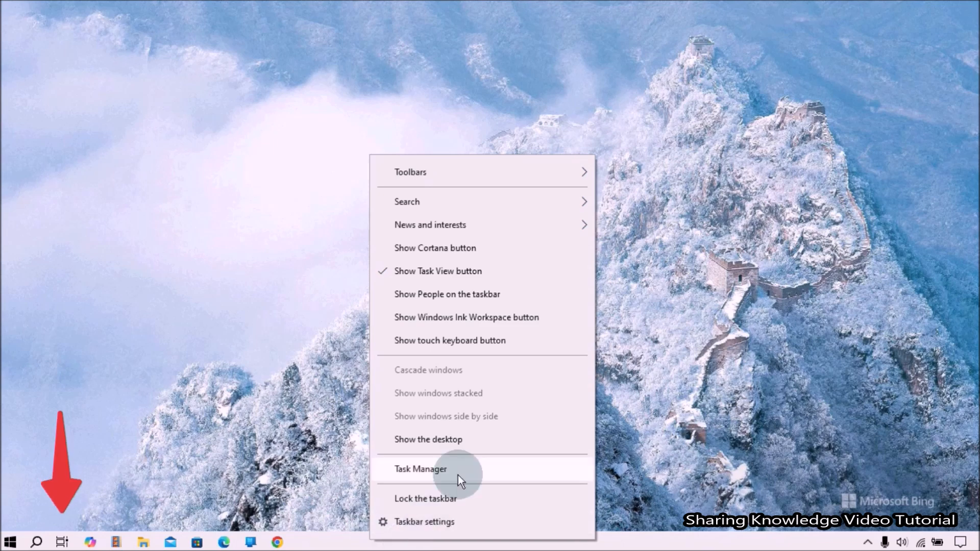
mouse_move(412, 275)
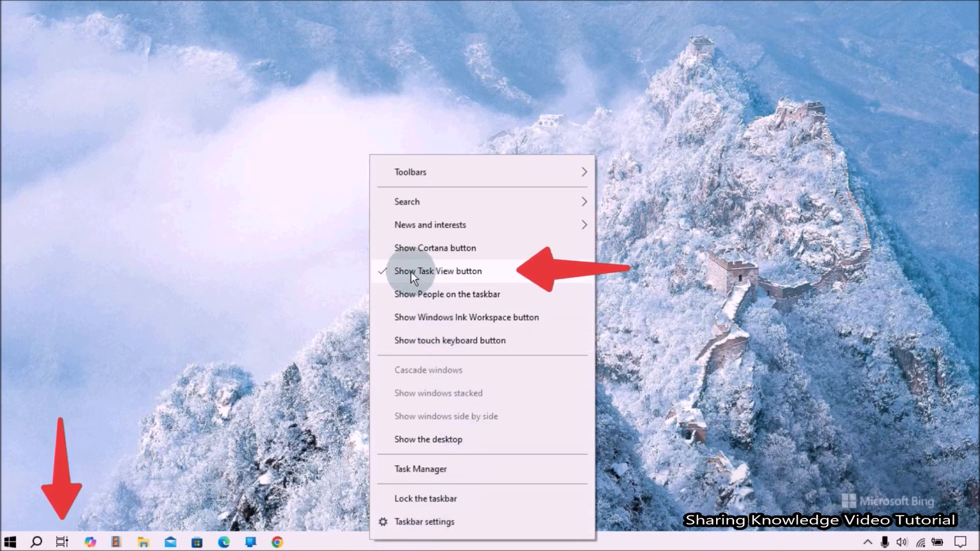